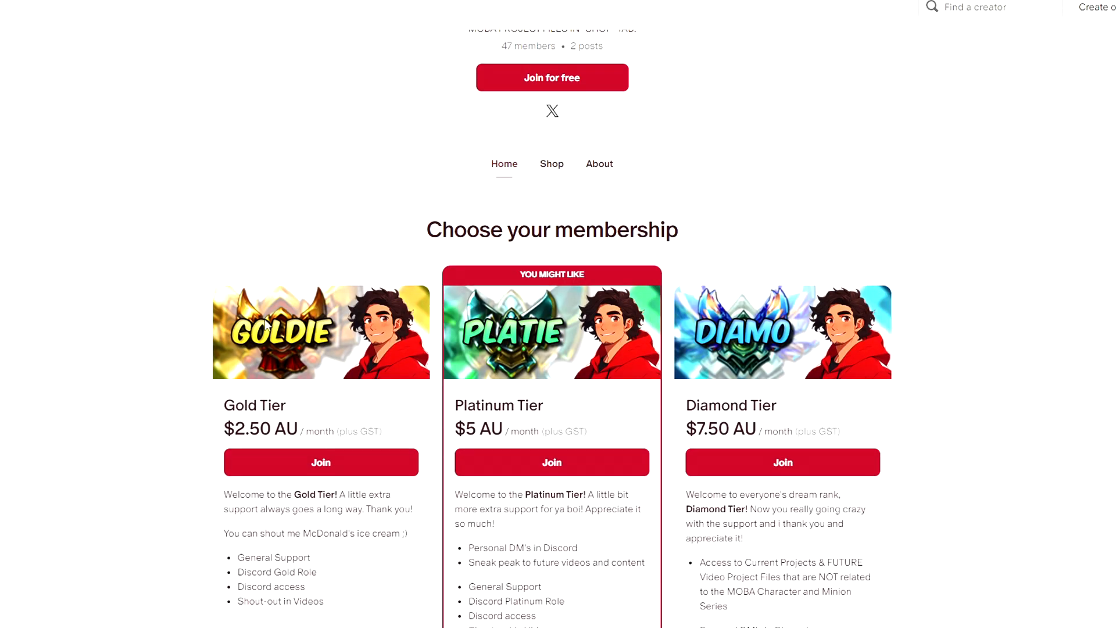
Navigate Assets > MOBA Ability (4) > (LoL) Darius into the Q Ability (Decimate) folder.
{"action": "left_click", "coordinate": [551, 162]}
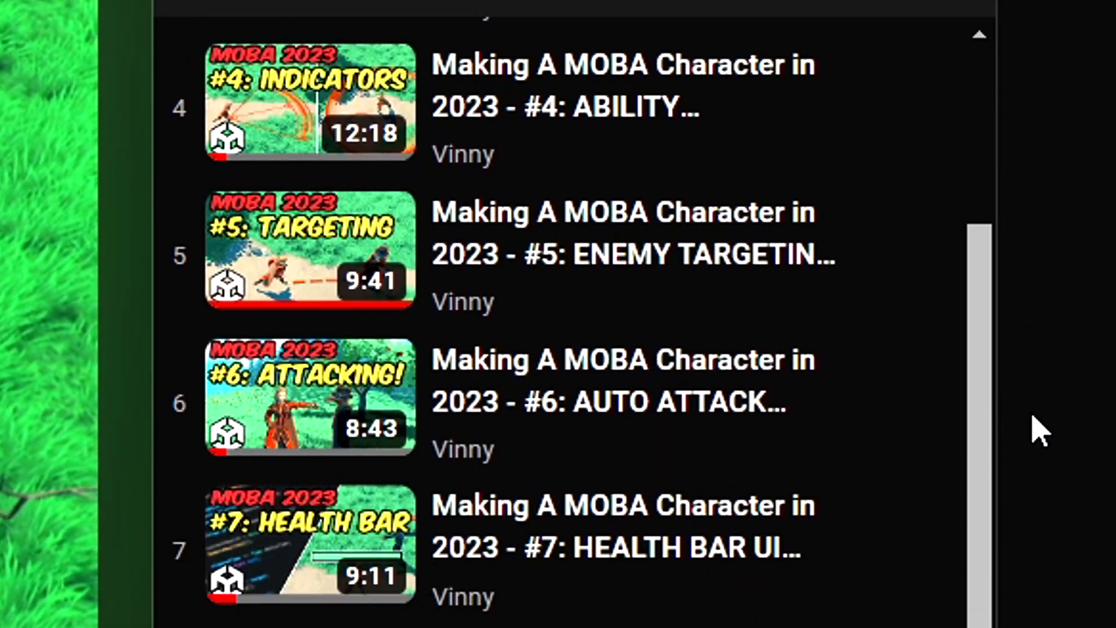
{"action": "scroll", "scroll_direction": "down", "scroll_amount": 3}
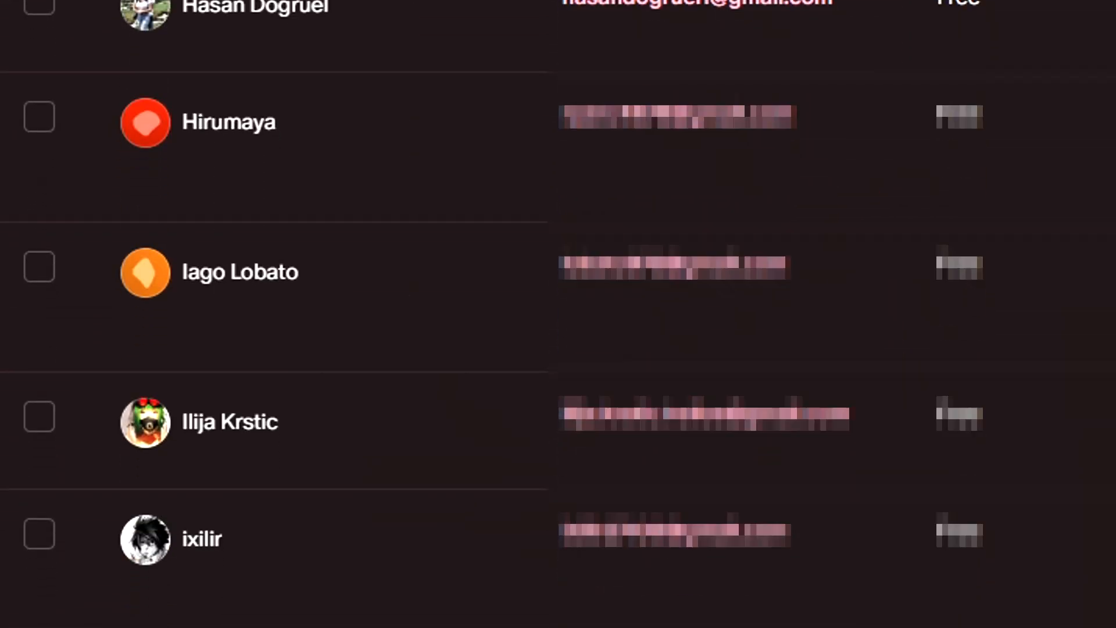
{"action": "scroll", "scroll_direction": "down", "scroll_amount": 3}
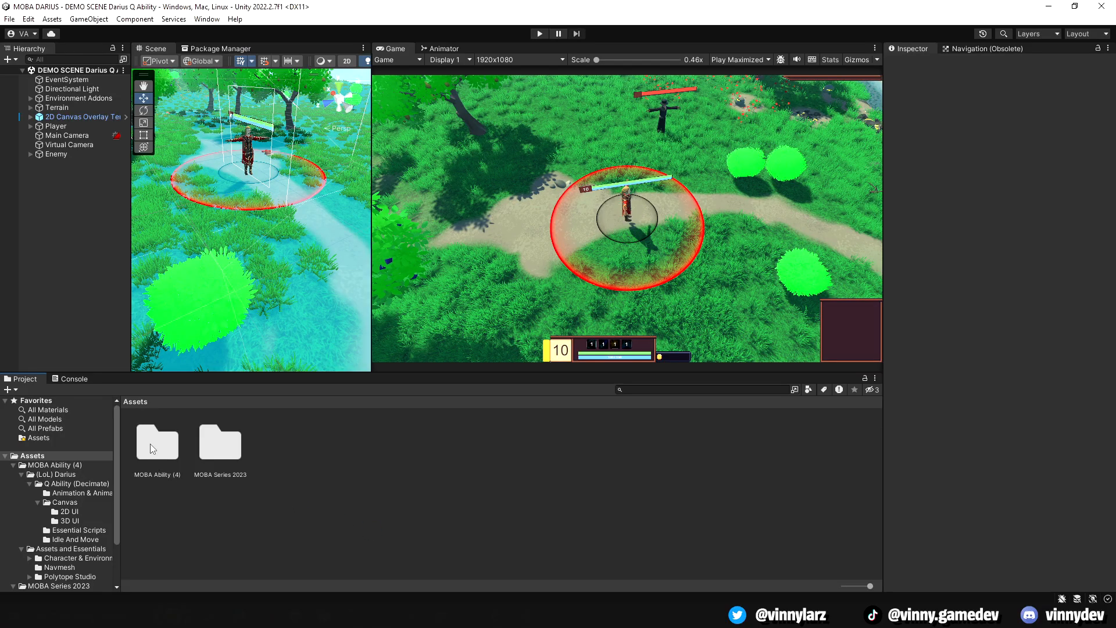
{"action": "double_click", "coordinate": [156, 441]}
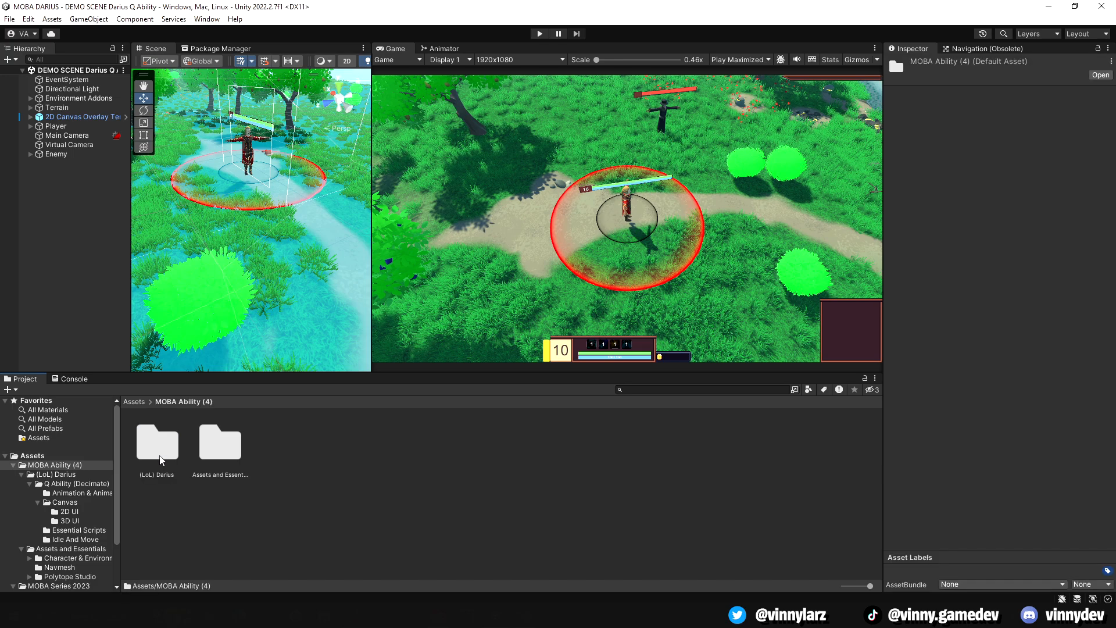
{"action": "double_click", "coordinate": [157, 442]}
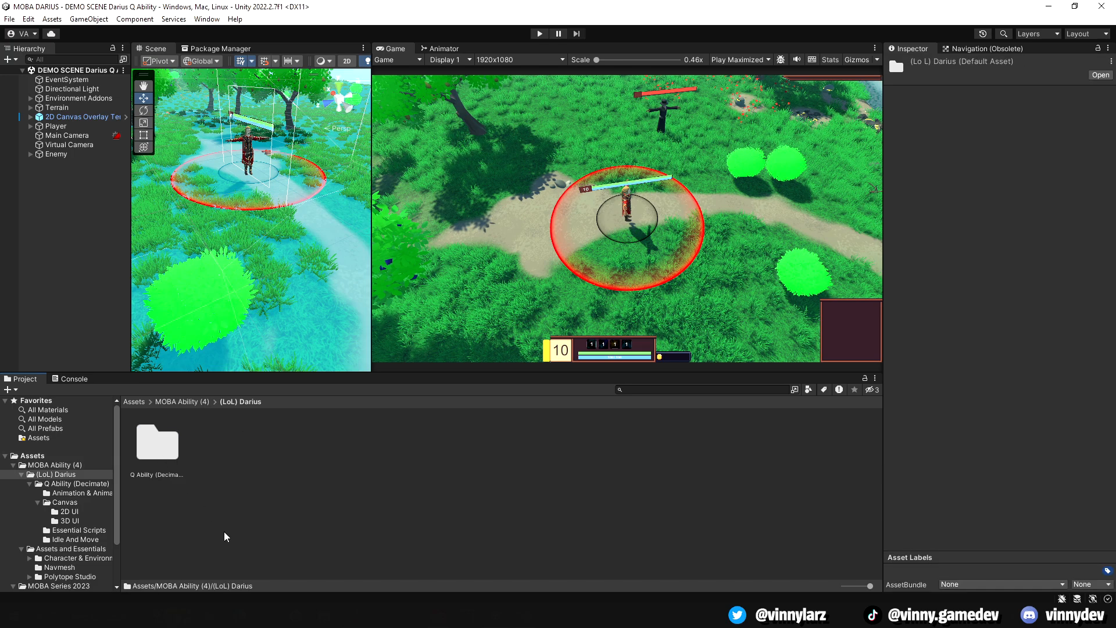
{"action": "double_click", "coordinate": [156, 441]}
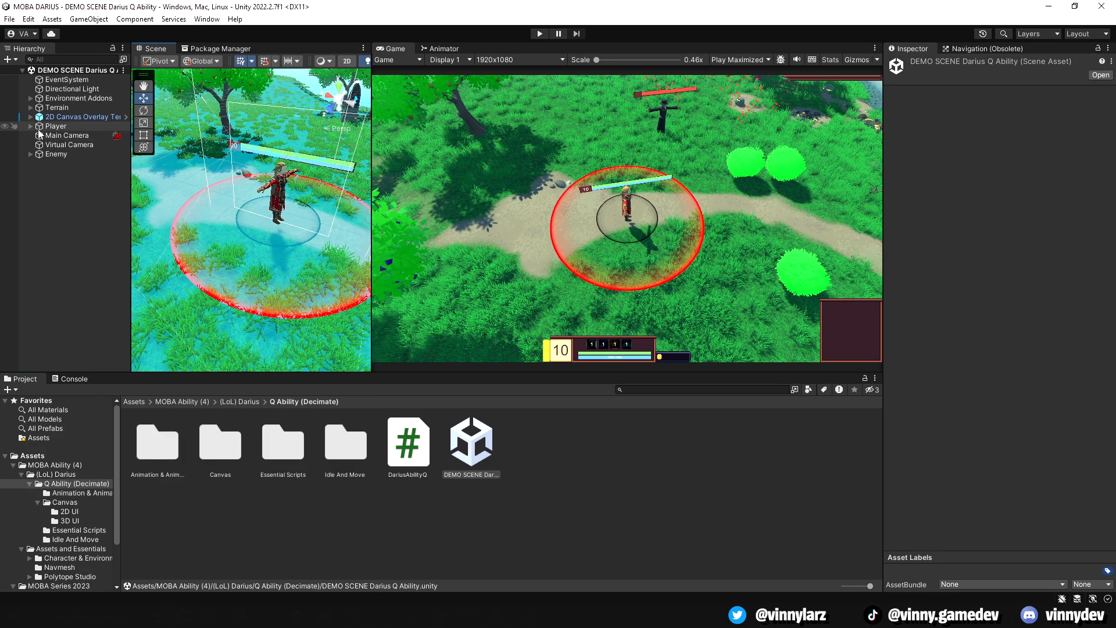
Expand Player in the Hierarchy and inspect its 3D Health Canvas and Outer Radius Indicator ring.
{"action": "left_click", "coordinate": [31, 126]}
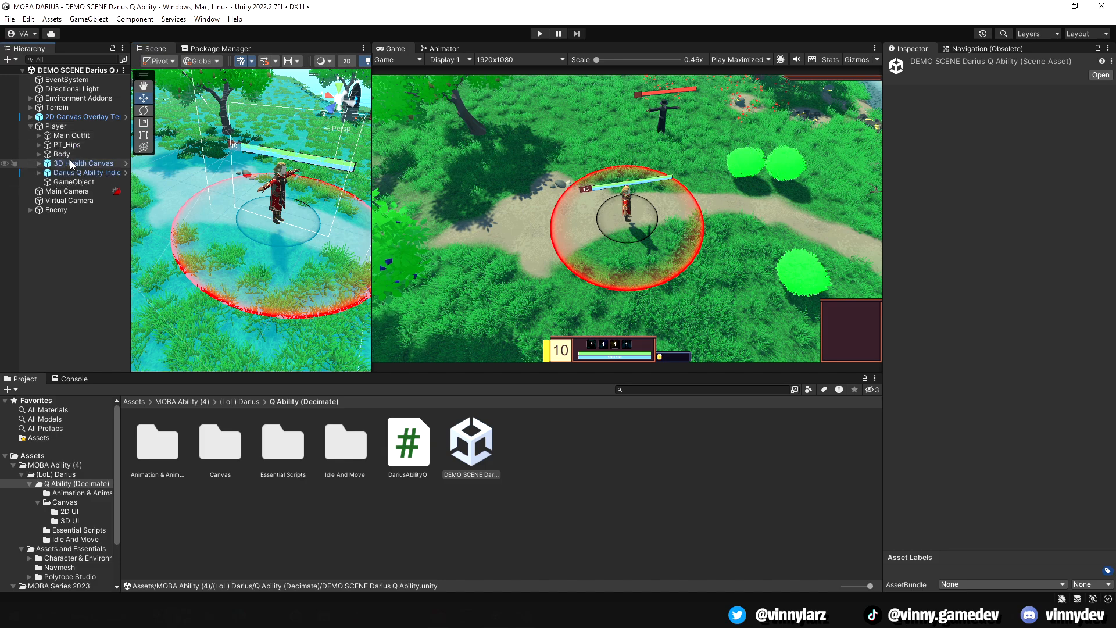
{"action": "left_click", "coordinate": [84, 163]}
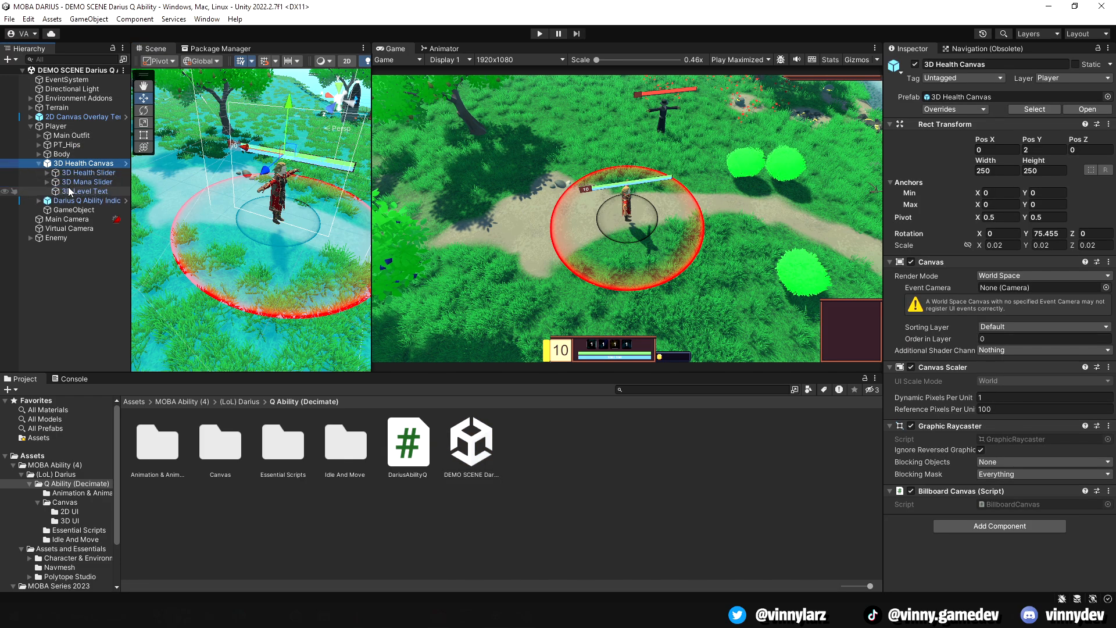
{"action": "left_click", "coordinate": [737, 59]}
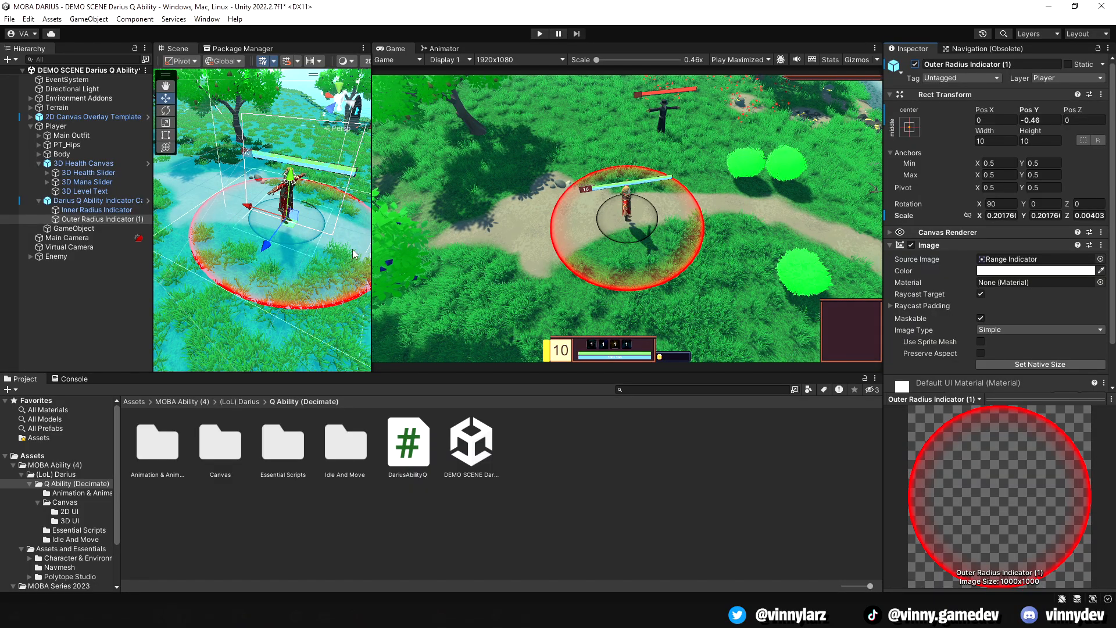
{"action": "left_click", "coordinate": [56, 126]}
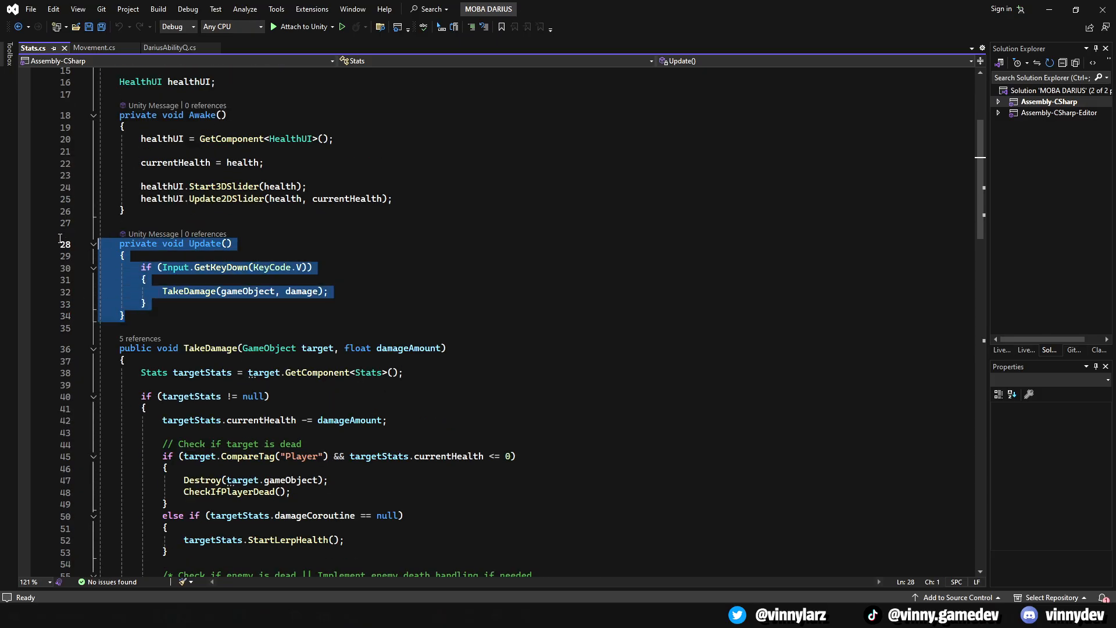
Review the Stats.cs damage code, then Movement.cs with its SetSpeed and ResetSpeed methods.
{"action": "scroll", "scroll_direction": "down", "scroll_amount": 3}
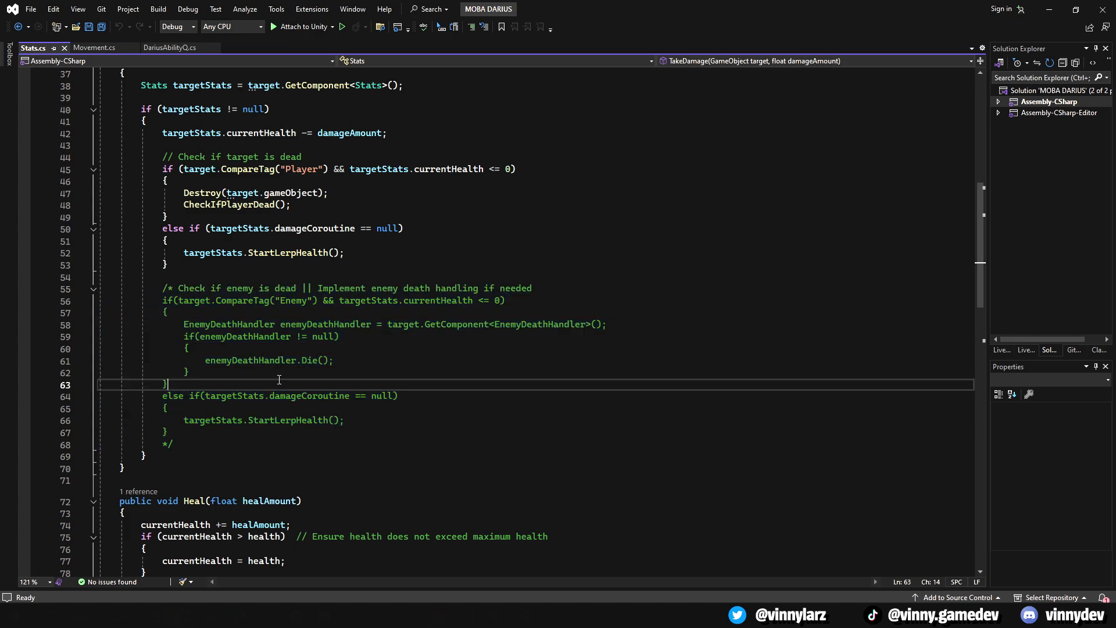
{"action": "left_click", "coordinate": [93, 46]}
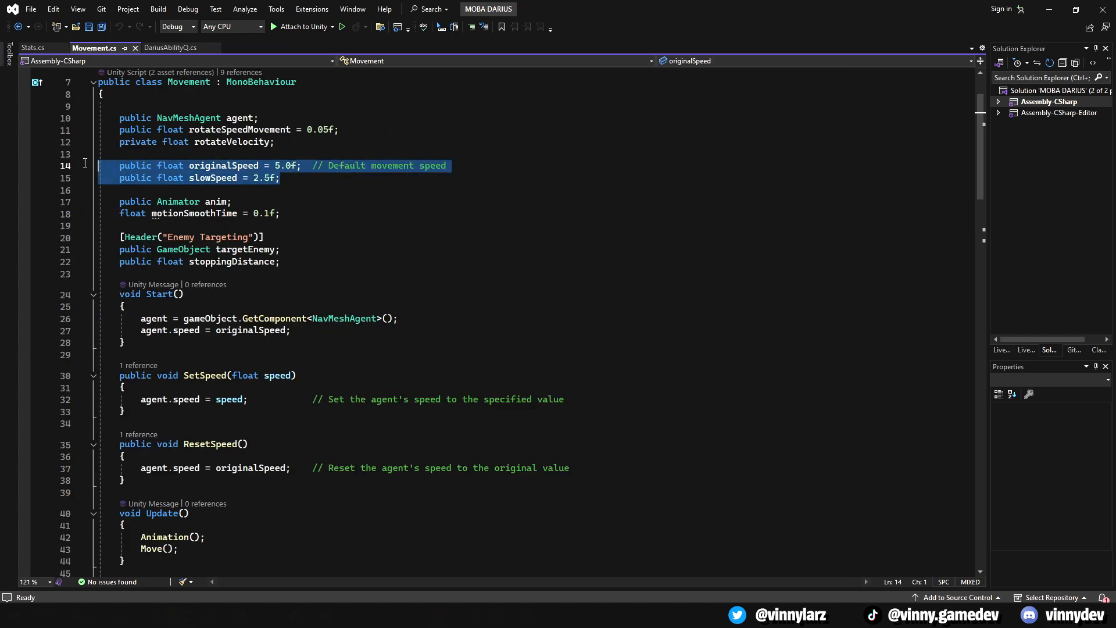
{"action": "double_click", "coordinate": [211, 176]}
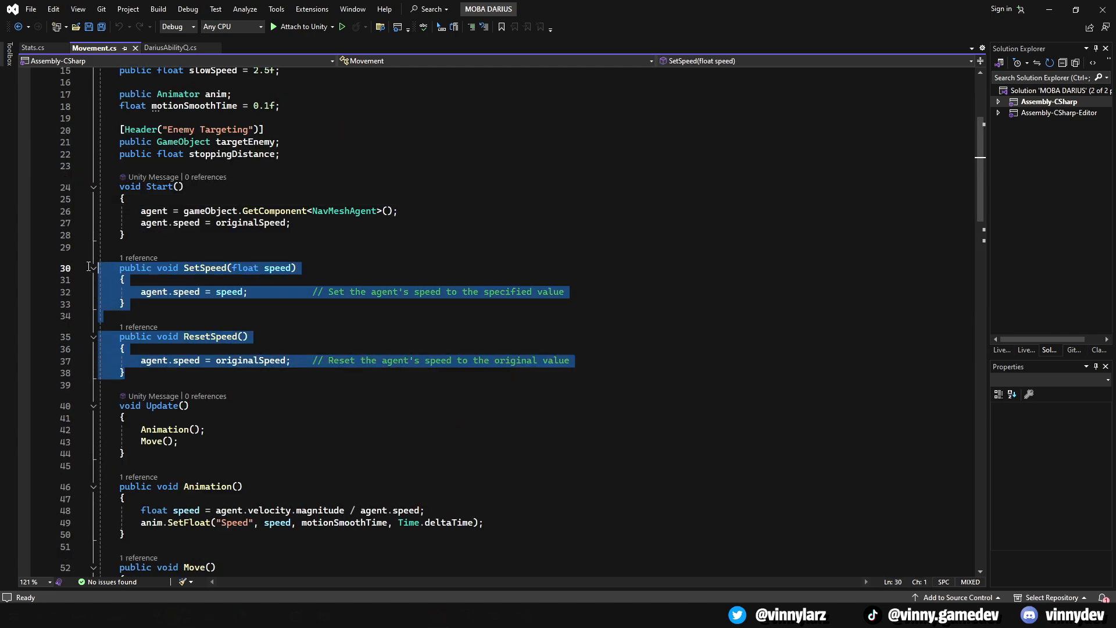
{"action": "left_click", "coordinate": [404, 246]}
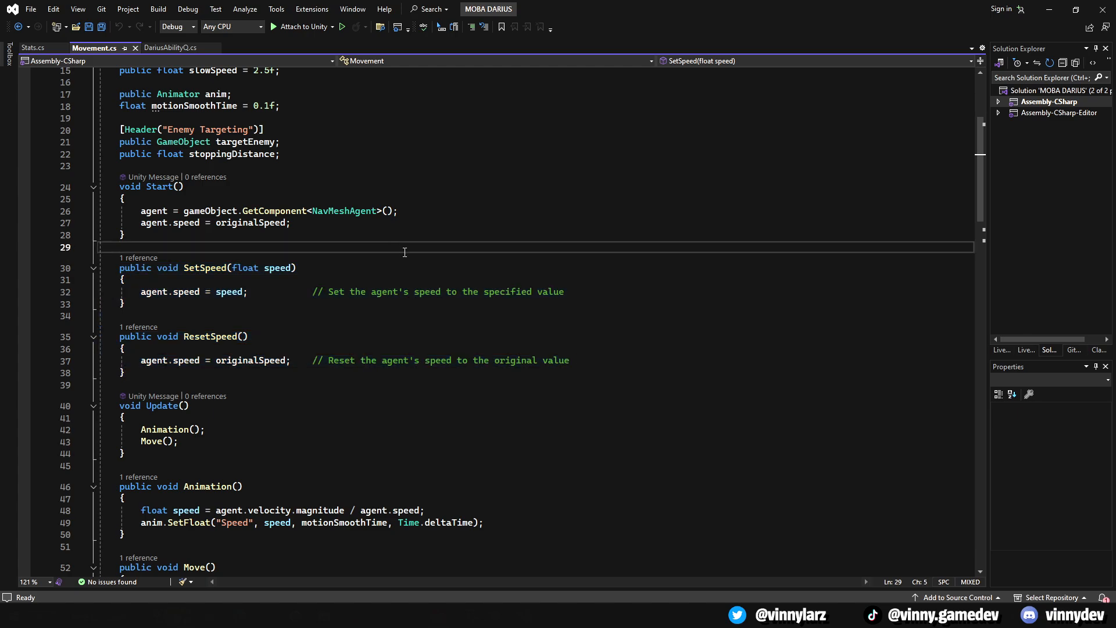
Show DariusAbilityQ.cs with its ability configuration fields and Awake setup.
{"action": "left_click", "coordinate": [170, 48]}
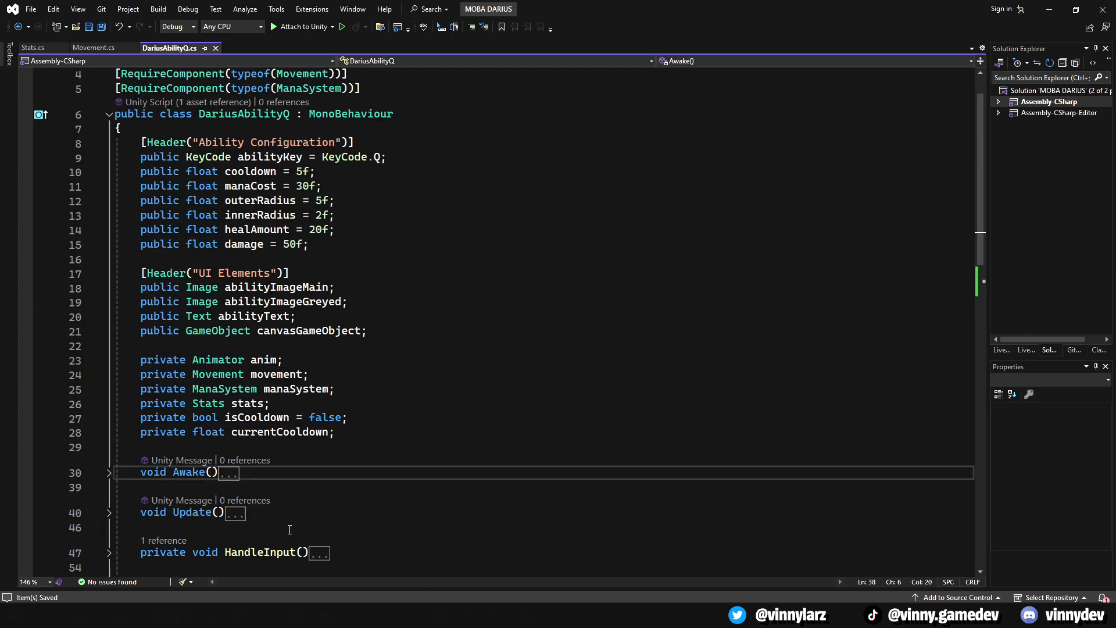
{"action": "mouse_move", "coordinate": [367, 516]}
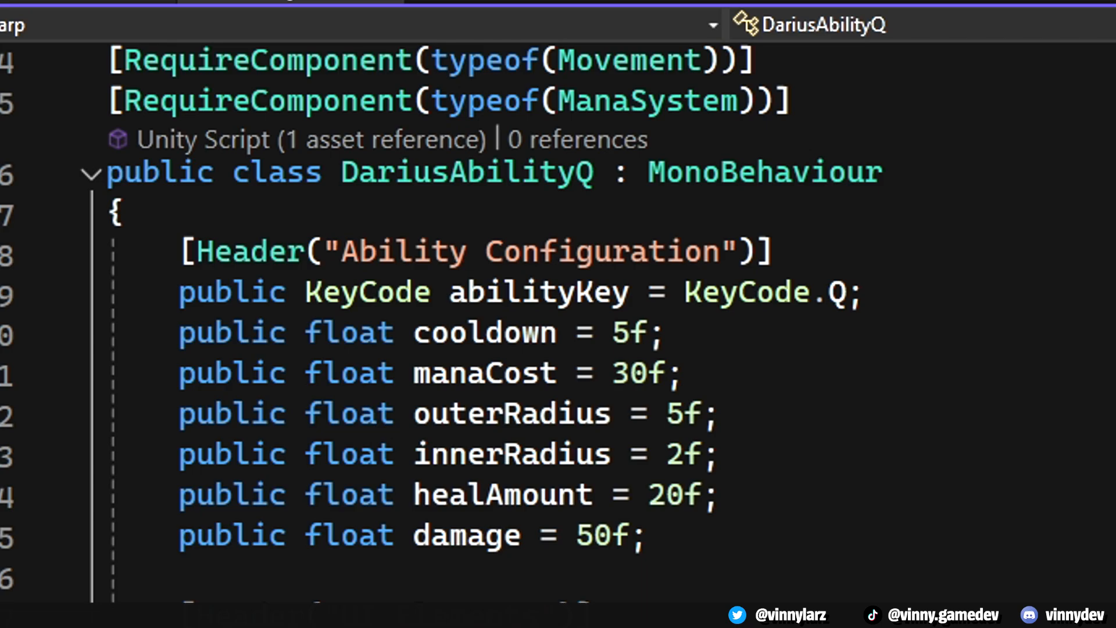
{"action": "scroll", "scroll_direction": "down", "scroll_amount": 3}
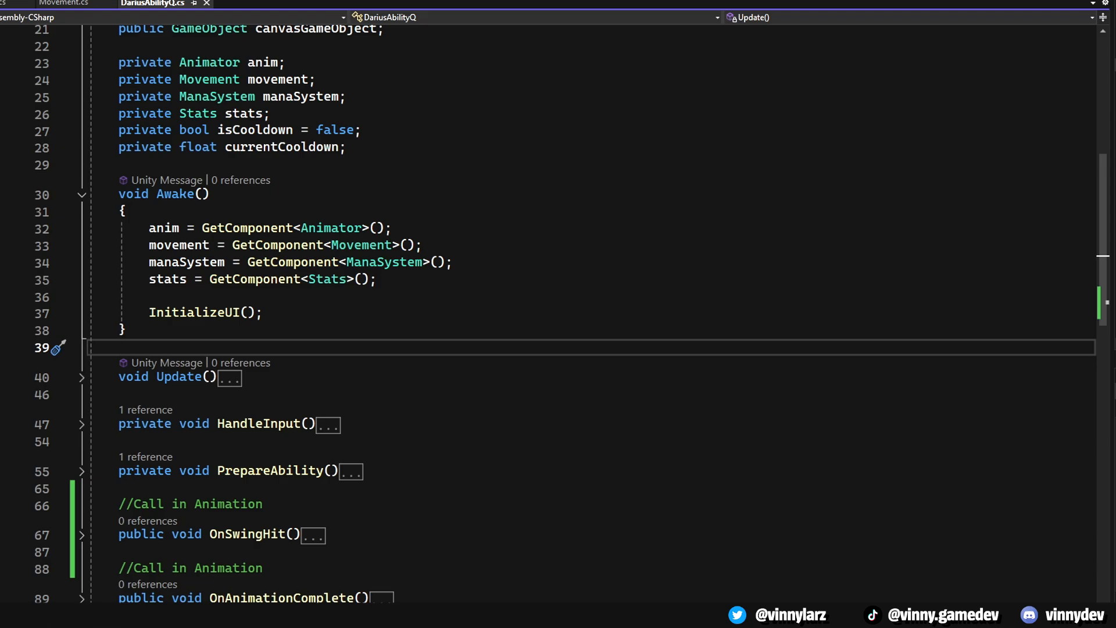
{"action": "mouse_move", "coordinate": [194, 313]}
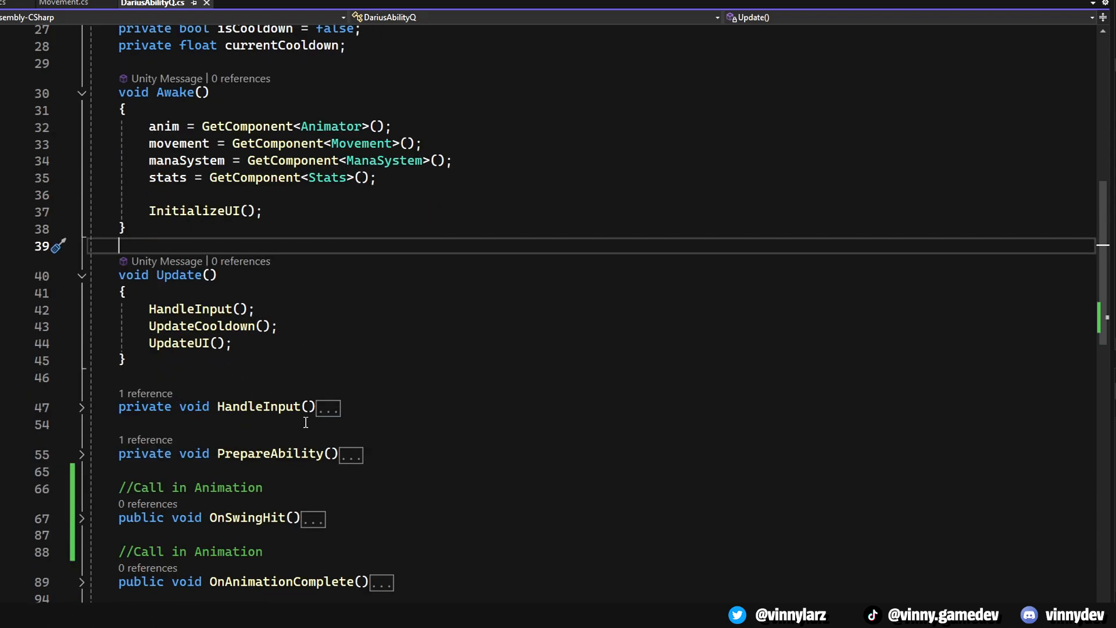
Unfold HandleInput, PrepareAbility, OnSwingHit and OnAnimationComplete to read the damage, heal and speed-reset code.
{"action": "left_click", "coordinate": [81, 406]}
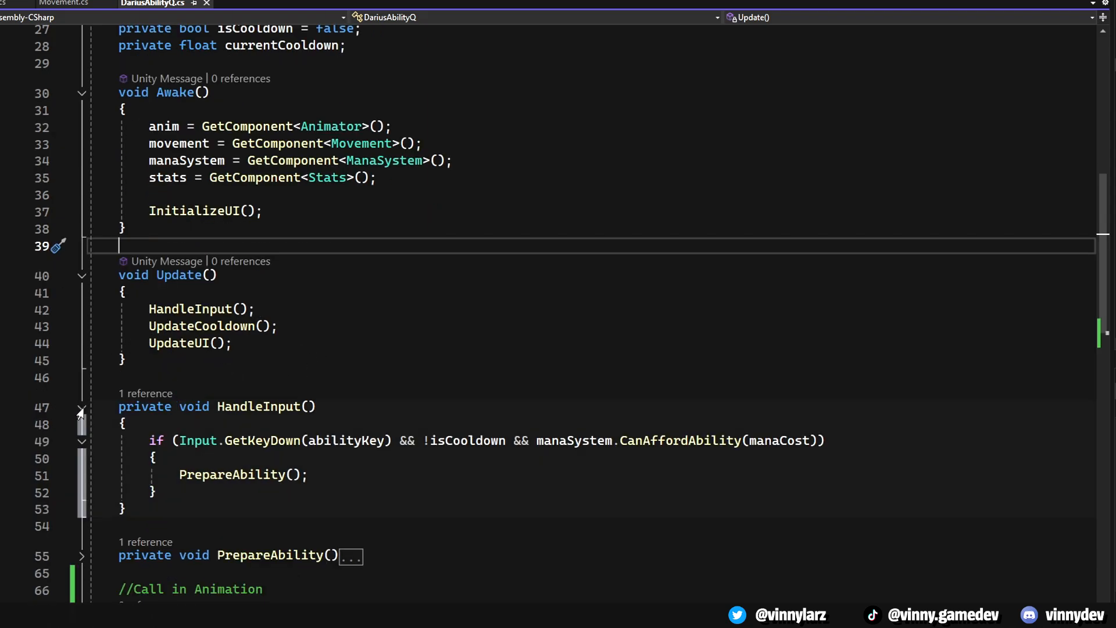
{"action": "scroll", "scroll_direction": "down", "scroll_amount": 3}
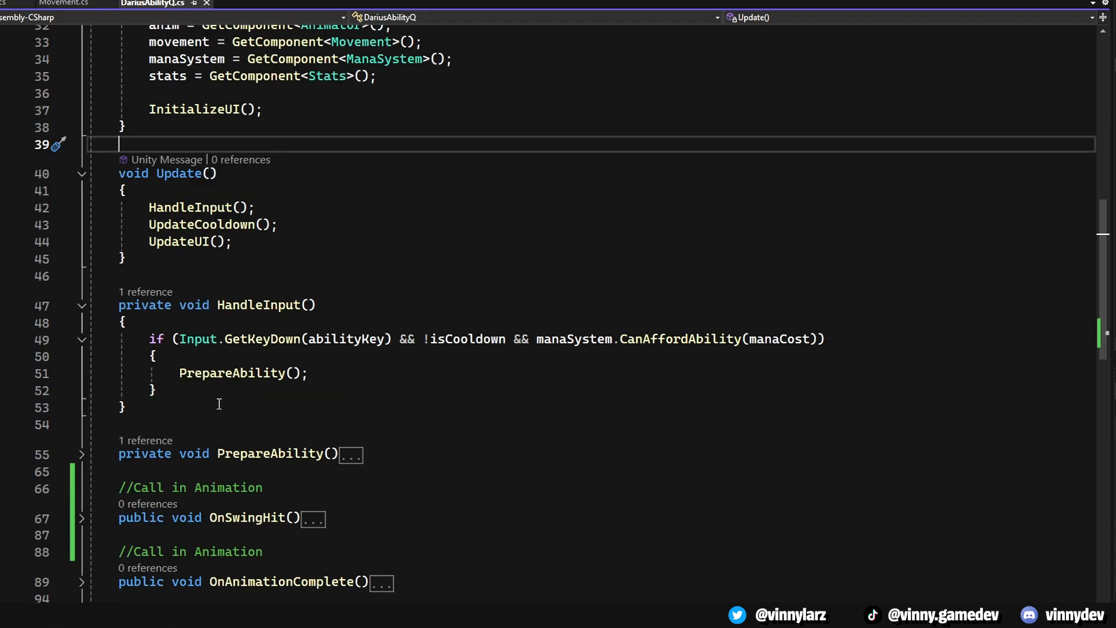
{"action": "mouse_move", "coordinate": [205, 316]}
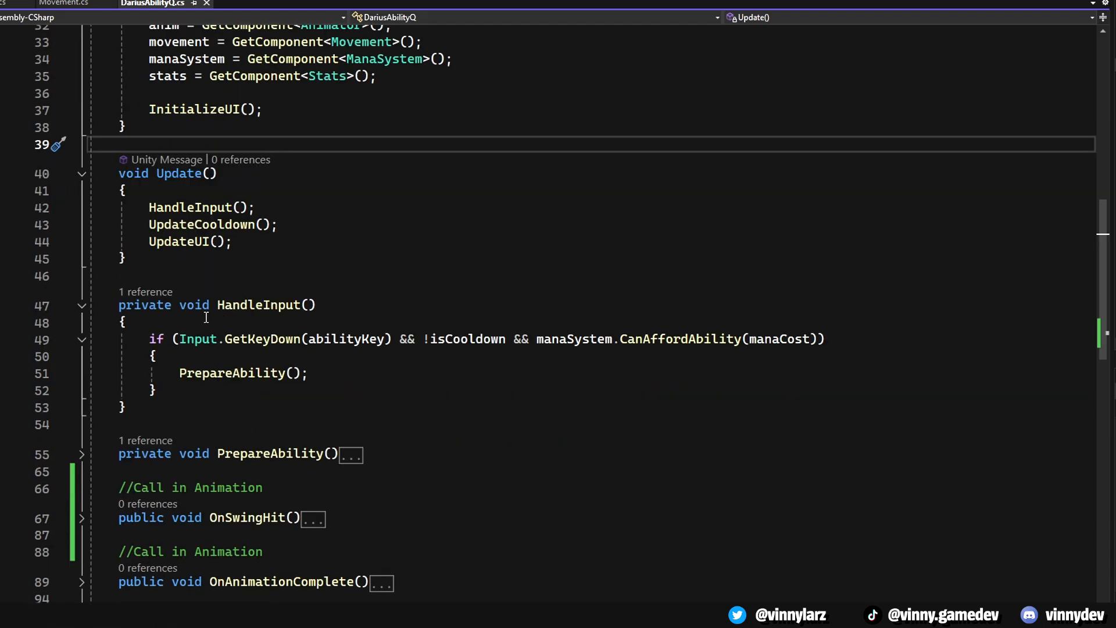
{"action": "left_click", "coordinate": [81, 454]}
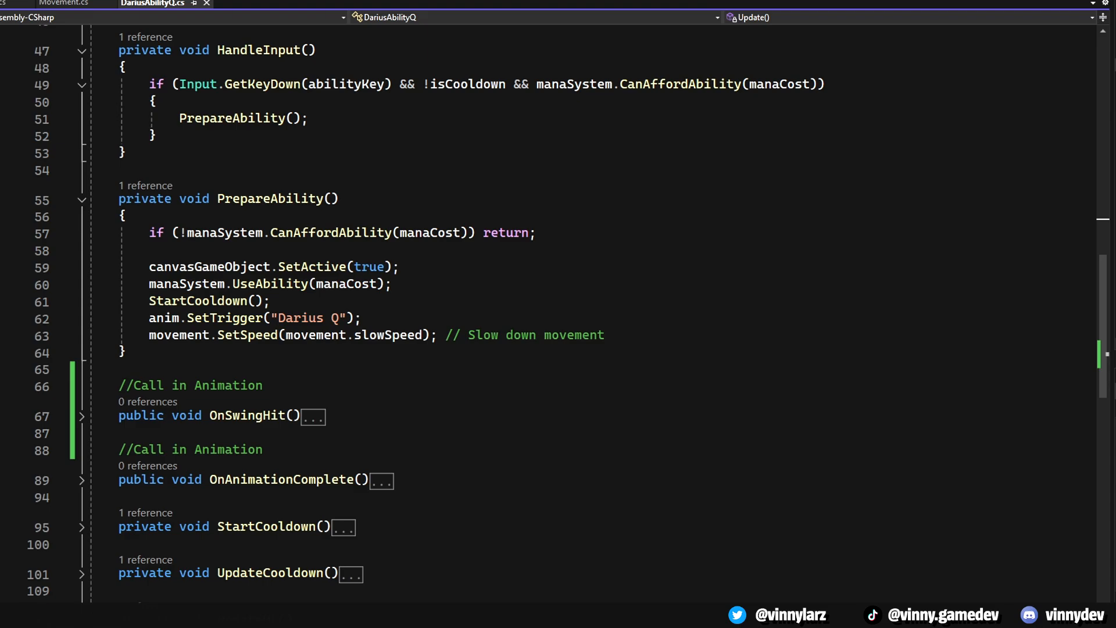
{"action": "left_click", "coordinate": [82, 416]}
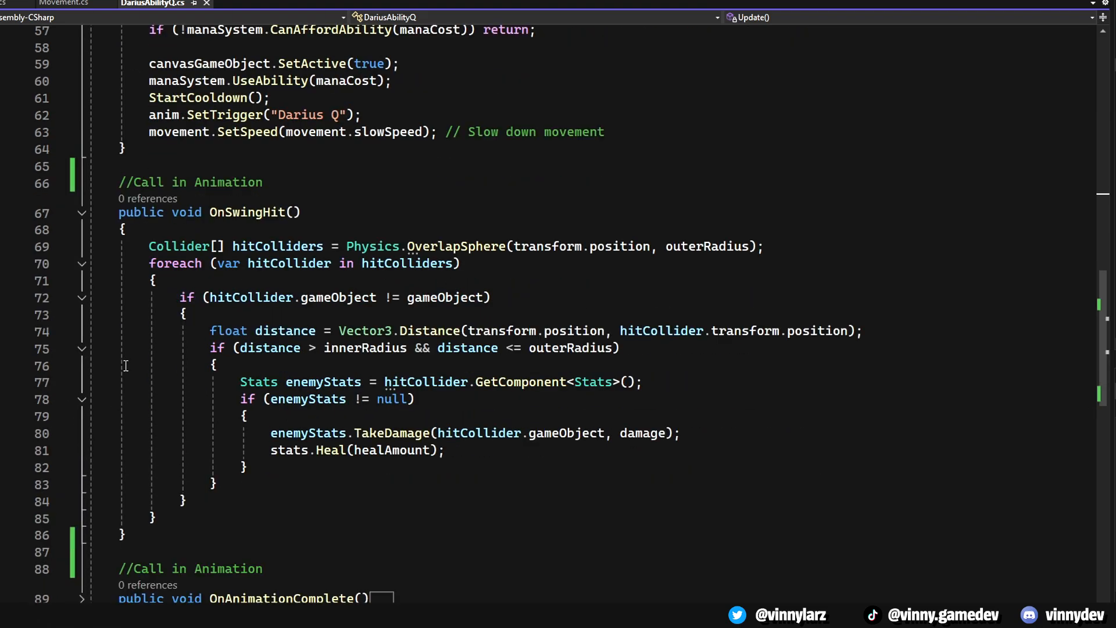
{"action": "scroll", "scroll_direction": "down", "scroll_amount": 3}
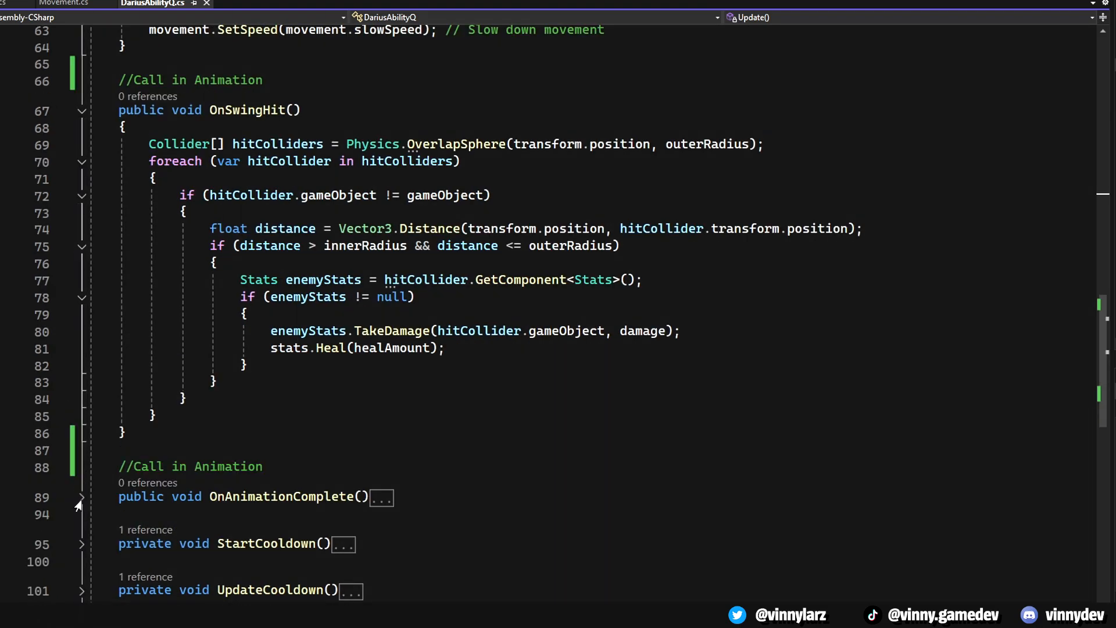
{"action": "left_click", "coordinate": [81, 497]}
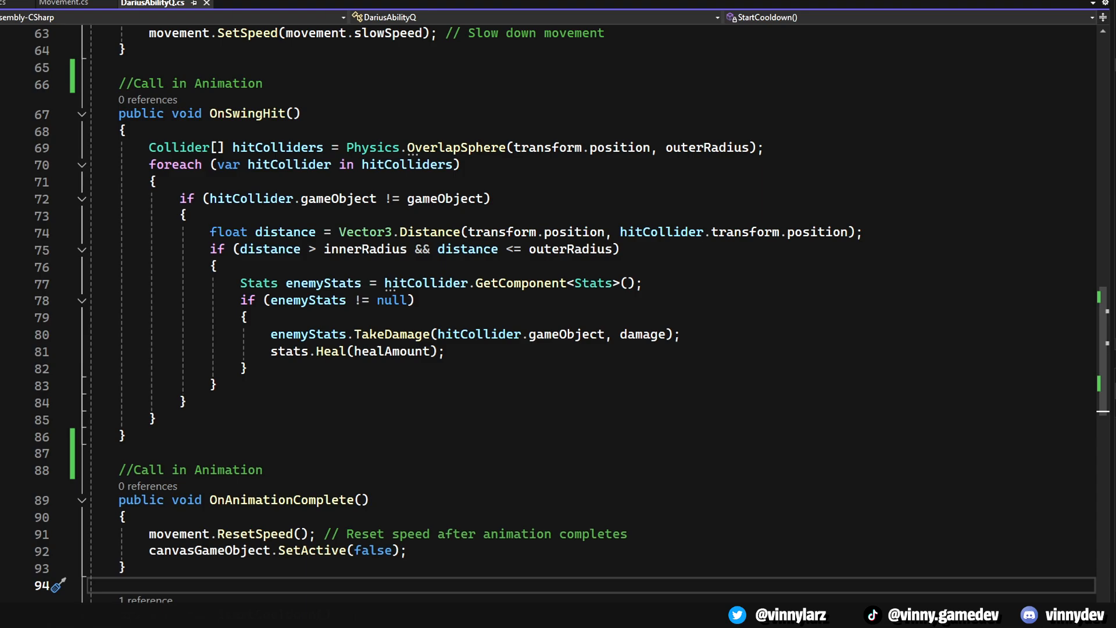
{"action": "scroll", "scroll_direction": "down", "scroll_amount": 3}
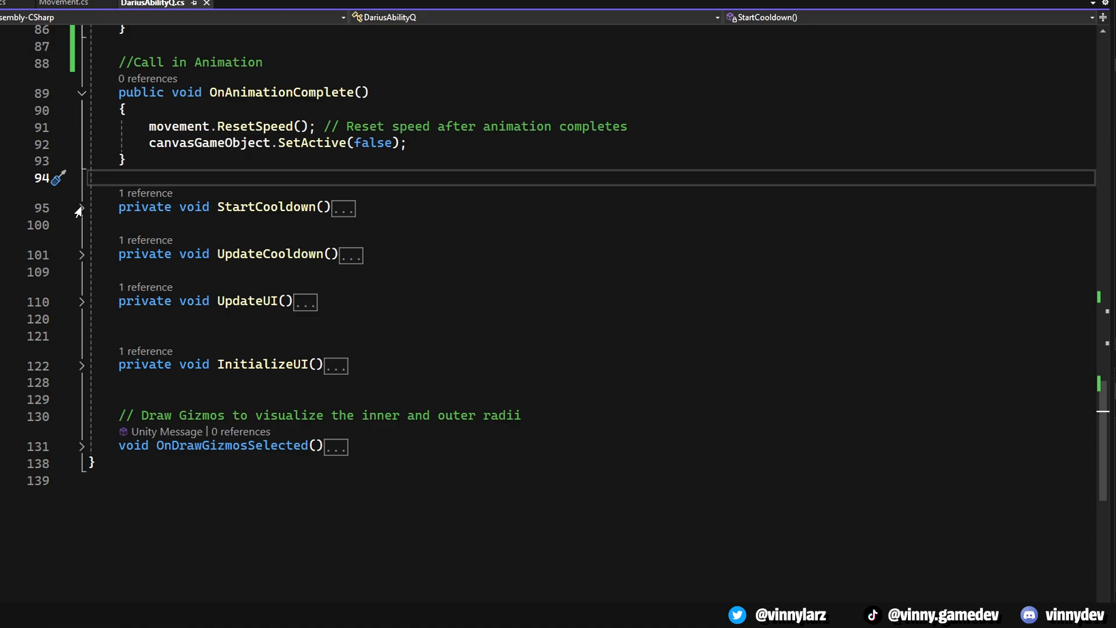
Unfold StartCooldown, UpdateCooldown, InitializeUI and OnDrawGizmosSelected so the whole script is expanded.
{"action": "left_click", "coordinate": [81, 206]}
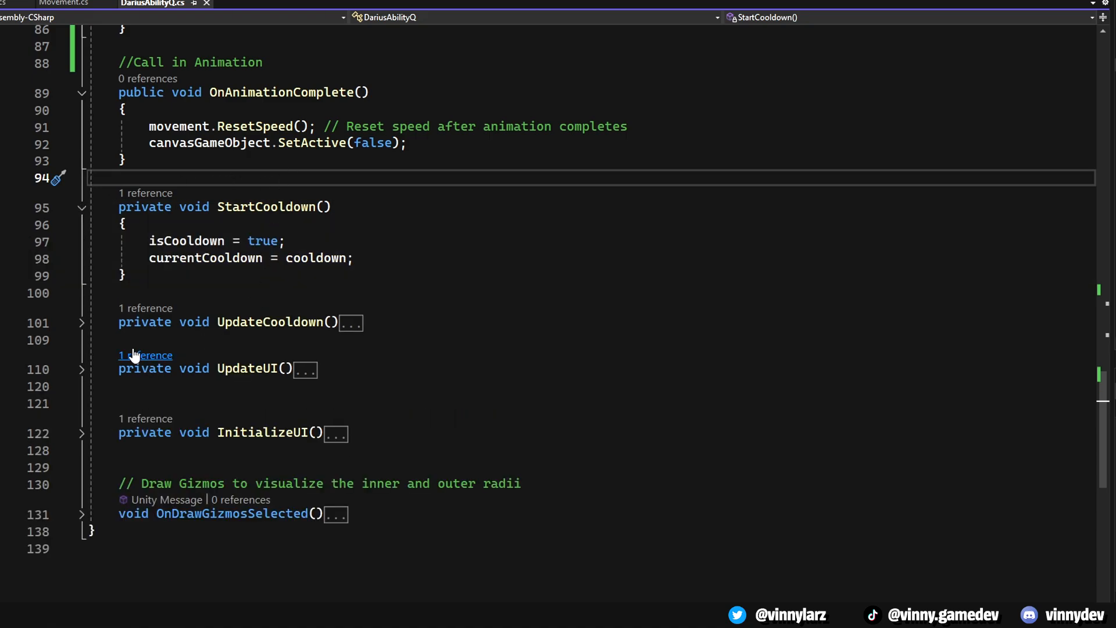
{"action": "left_click", "coordinate": [81, 322]}
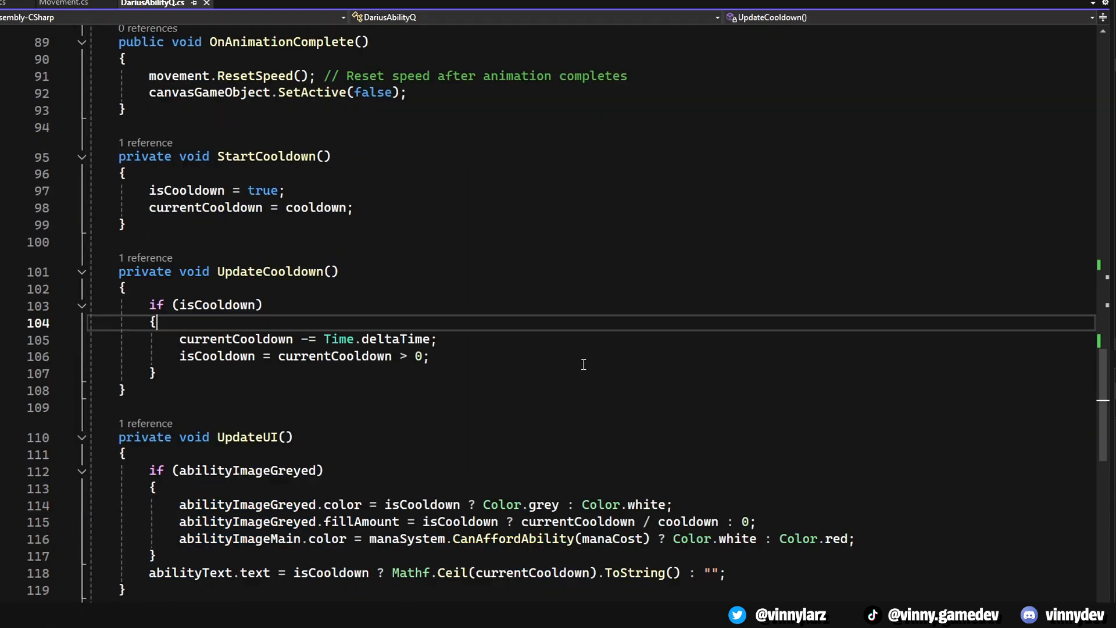
{"action": "scroll", "scroll_direction": "down", "scroll_amount": 3}
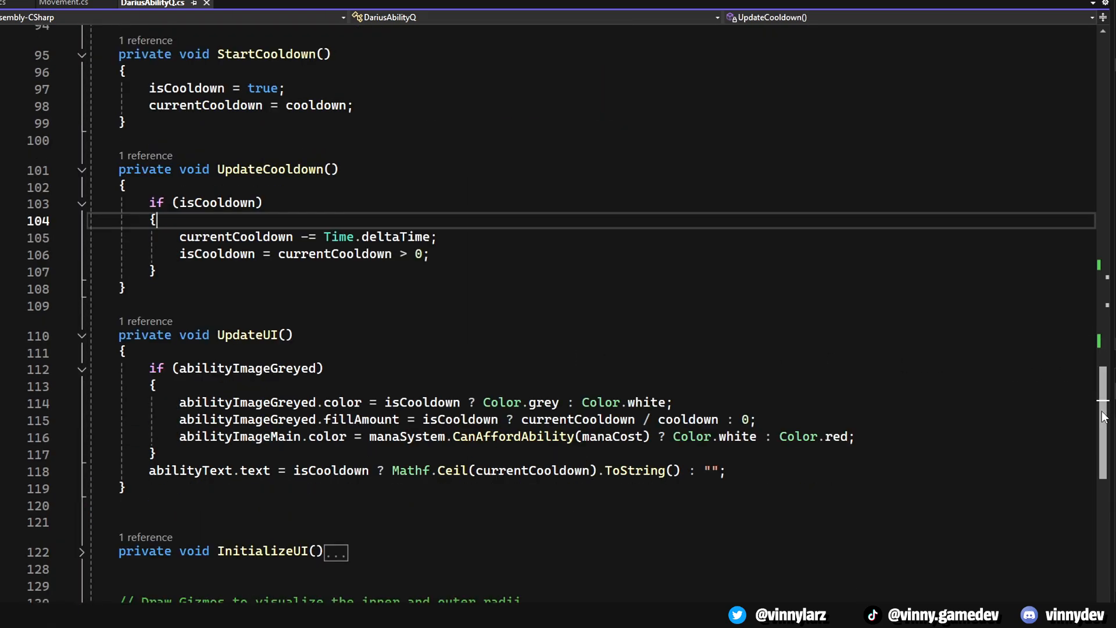
{"action": "scroll", "scroll_direction": "up", "scroll_amount": 3}
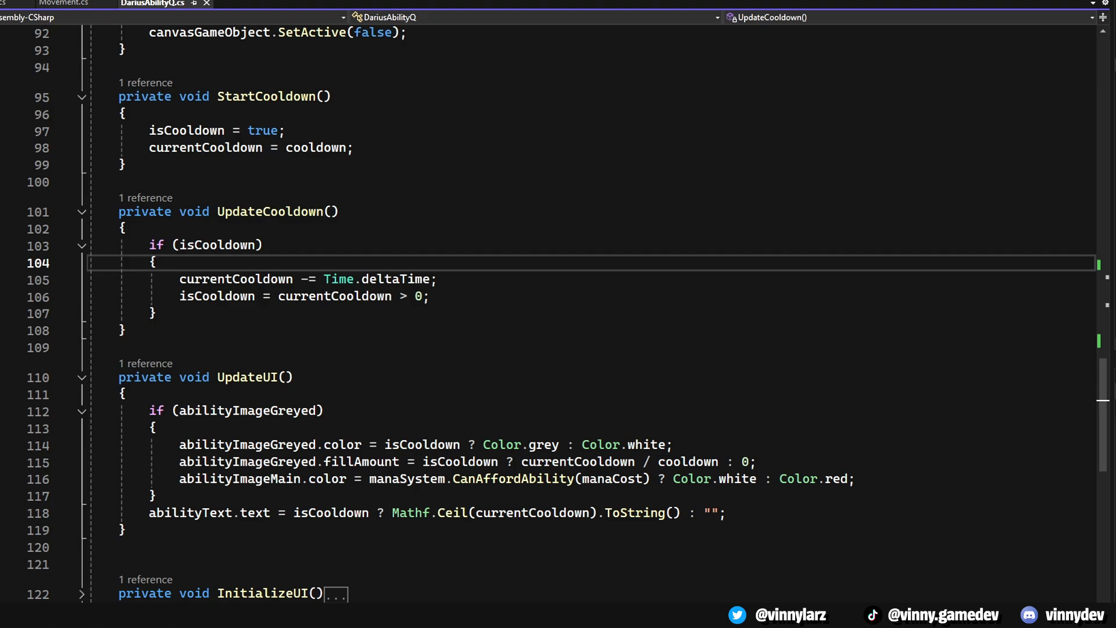
{"action": "scroll", "scroll_direction": "down", "scroll_amount": 3}
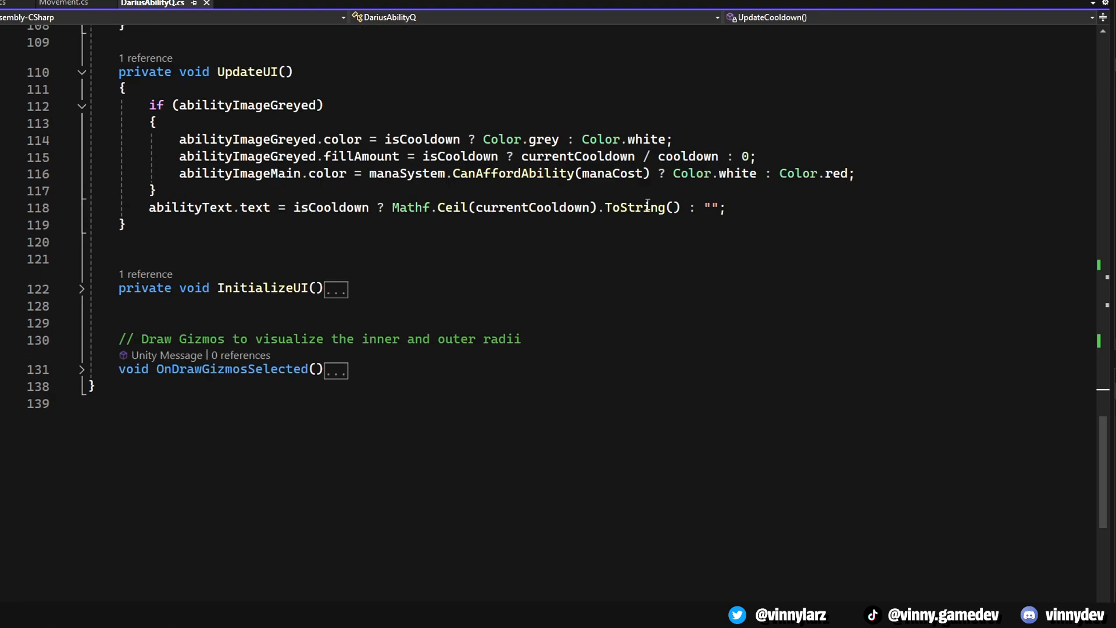
{"action": "left_click", "coordinate": [81, 289]}
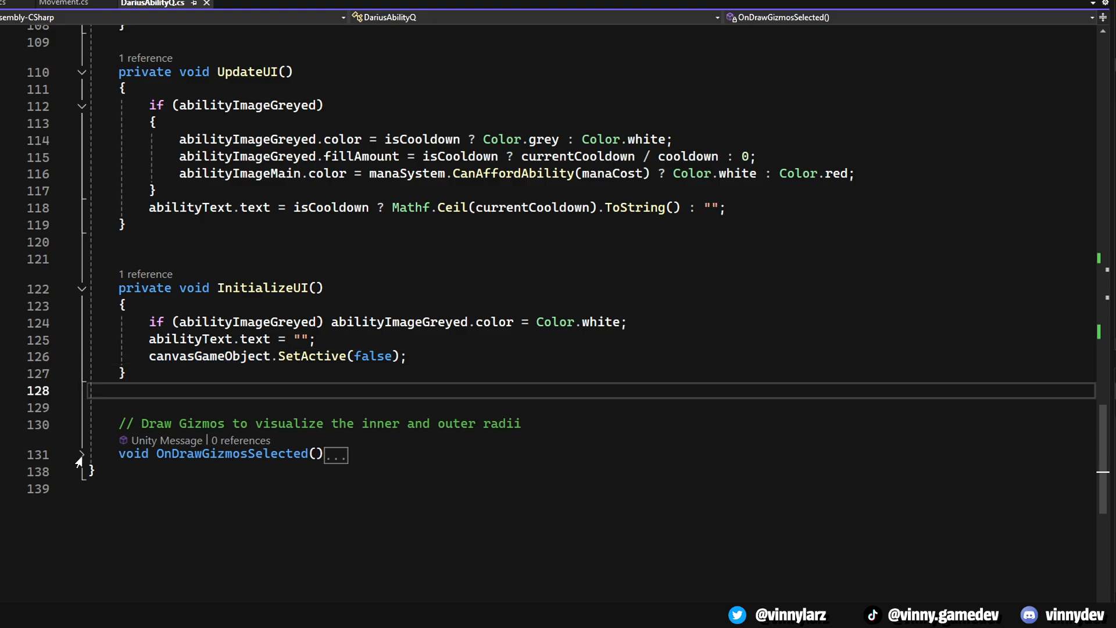
{"action": "left_click", "coordinate": [80, 454]}
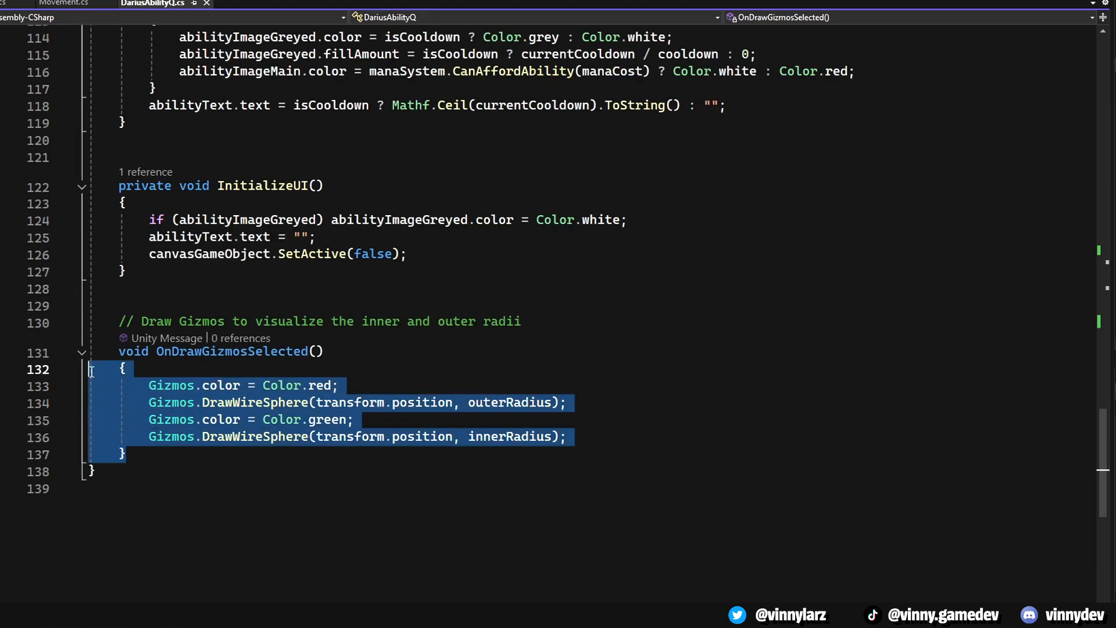
{"action": "left_click", "coordinate": [433, 387]}
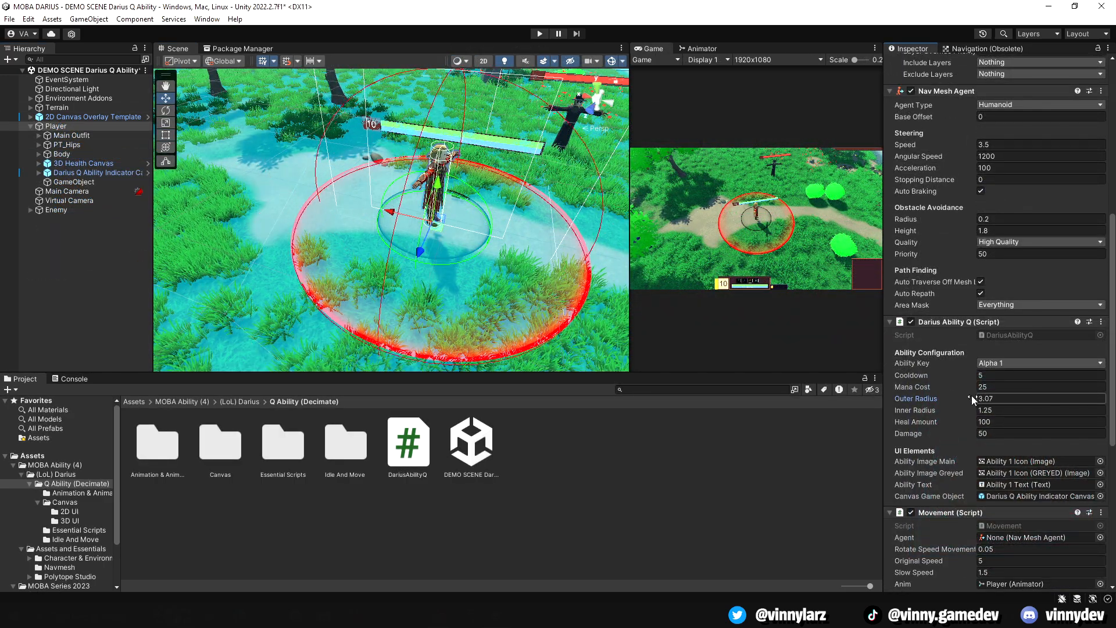
Check the Outer Radius Indicator and Player's Darius Ability Q fields, then view the Any State to Darius Q animator transition.
{"action": "left_click", "coordinate": [98, 191]}
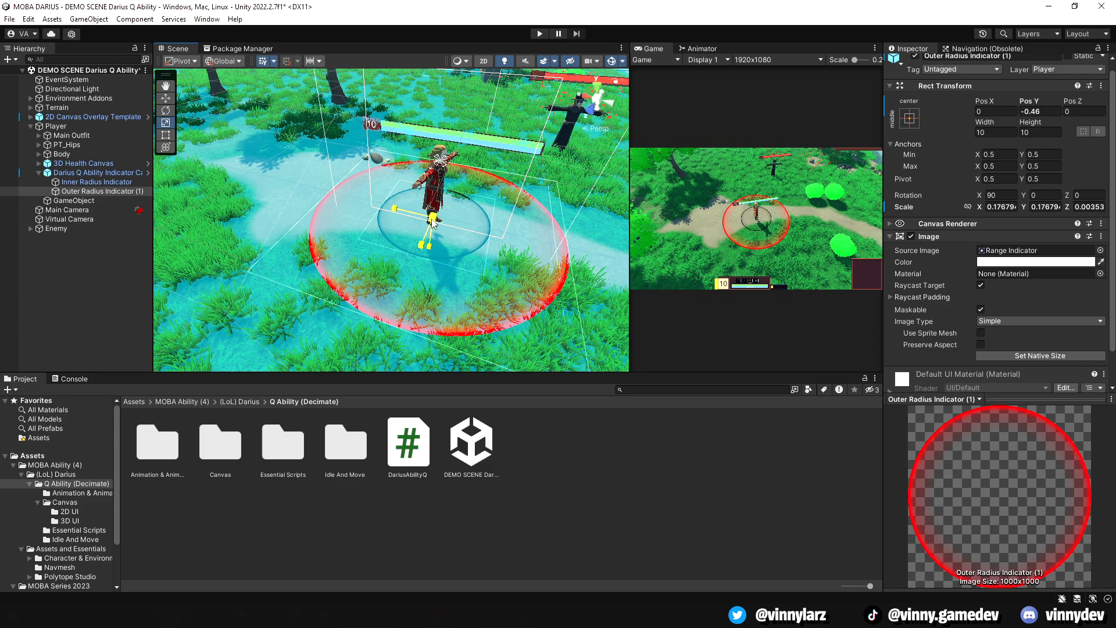
{"action": "left_click", "coordinate": [54, 125]}
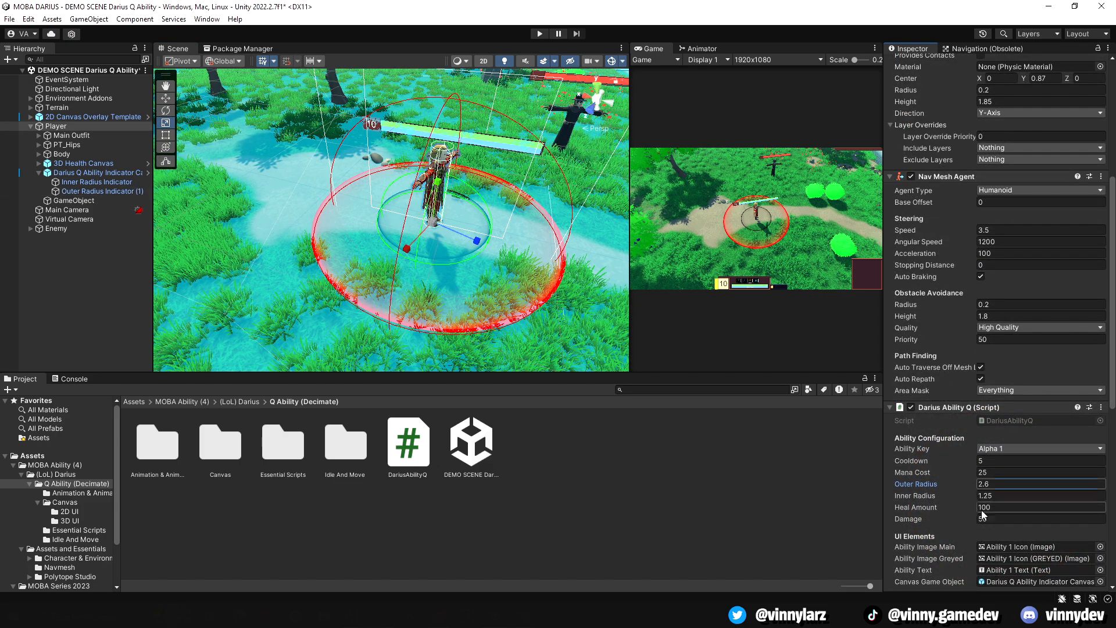
{"action": "left_click", "coordinate": [528, 49]}
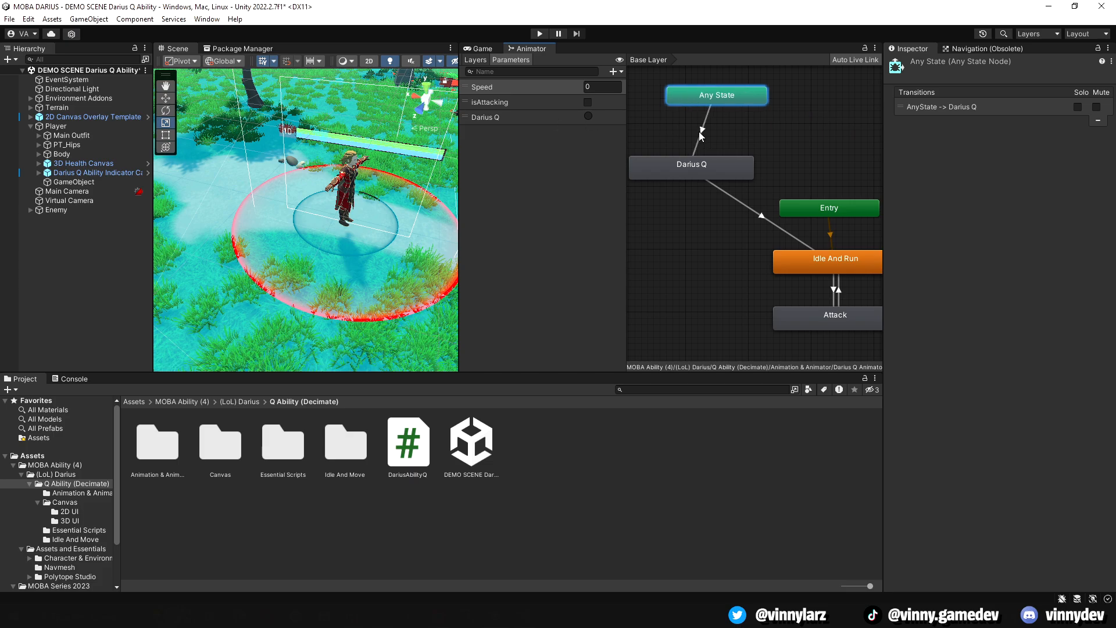
{"action": "left_click", "coordinate": [689, 164]}
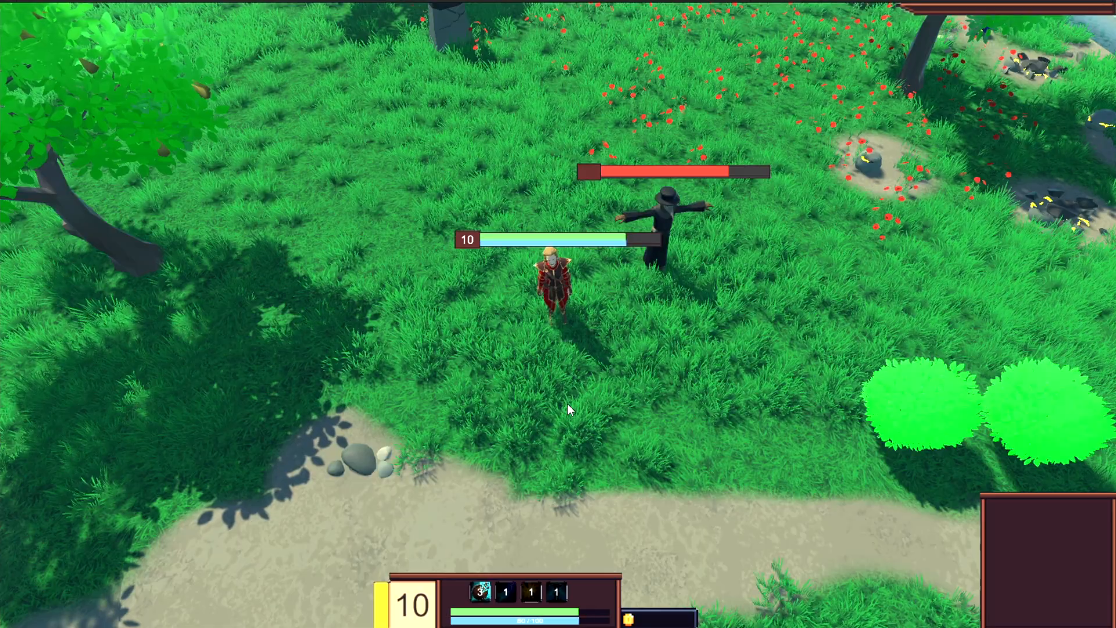
Move Darius toward the enemy dummy to try the Decimate swing in Play mode.
{"action": "left_click", "coordinate": [569, 409]}
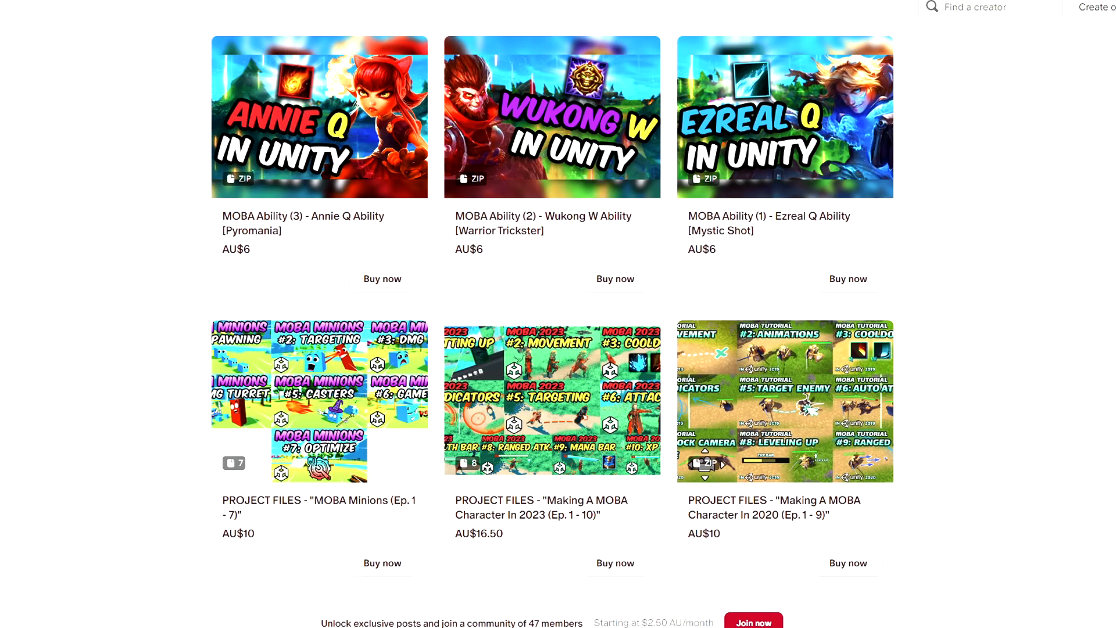
{"action": "scroll", "scroll_direction": "up", "scroll_amount": 3}
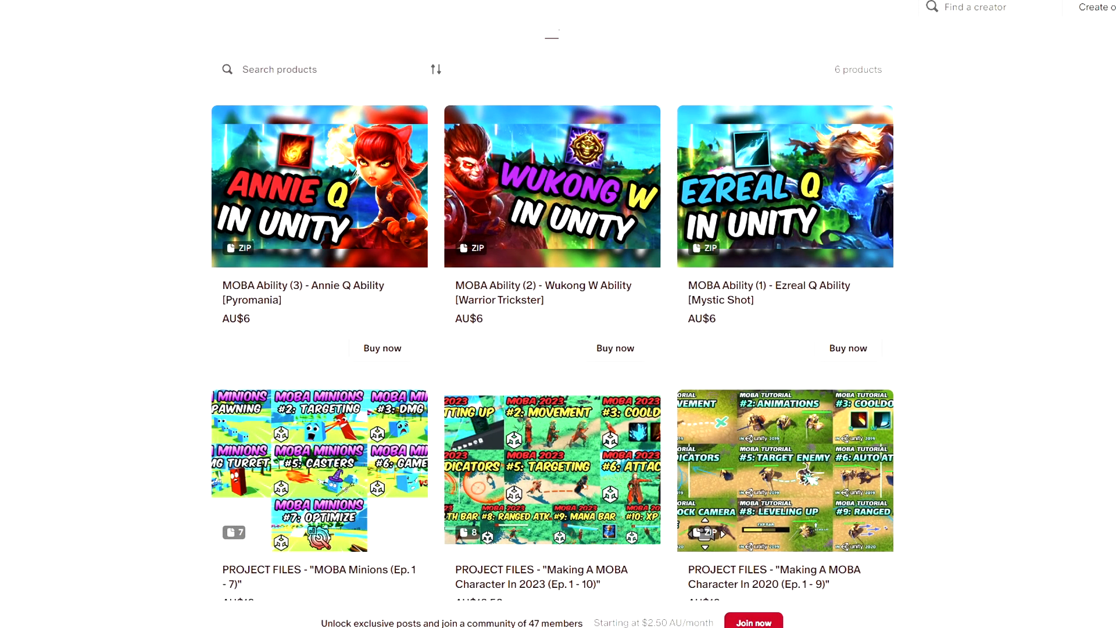